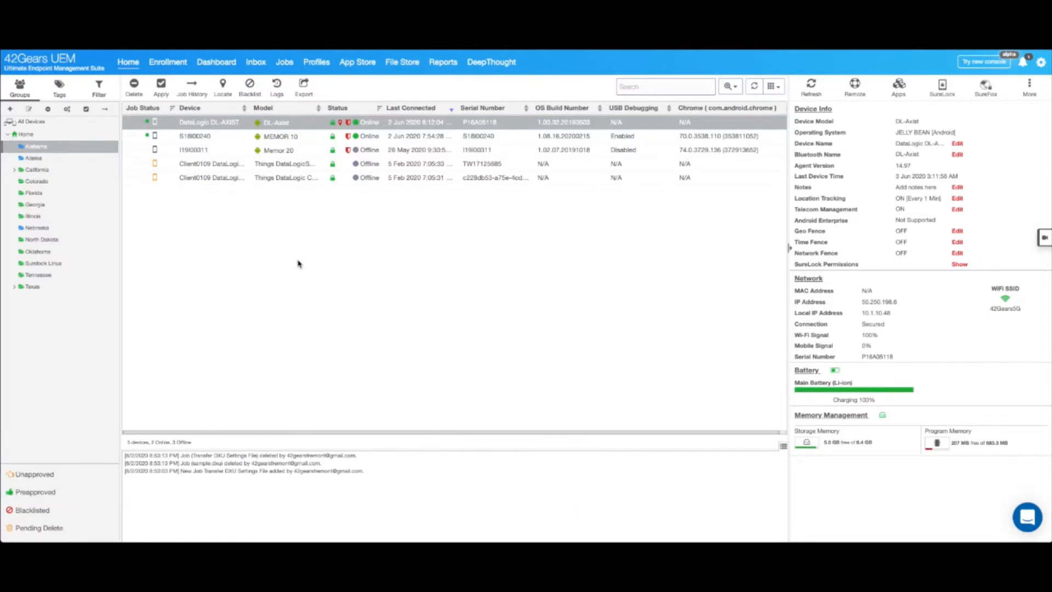
pyautogui.moveTo(285, 61)
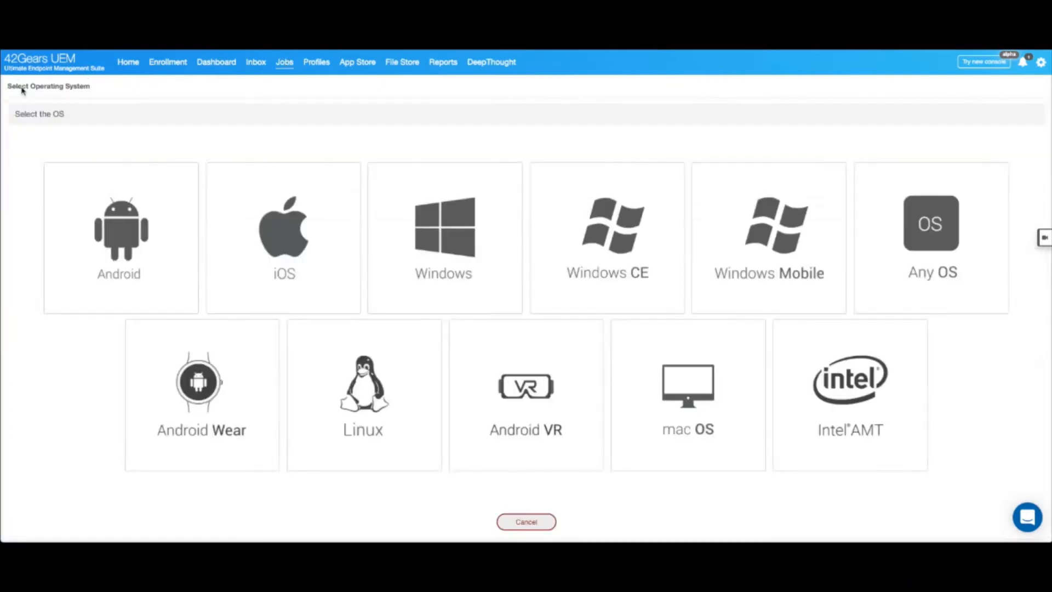
# Begin a new Android job of type File Transfer
pyautogui.click(120, 228)
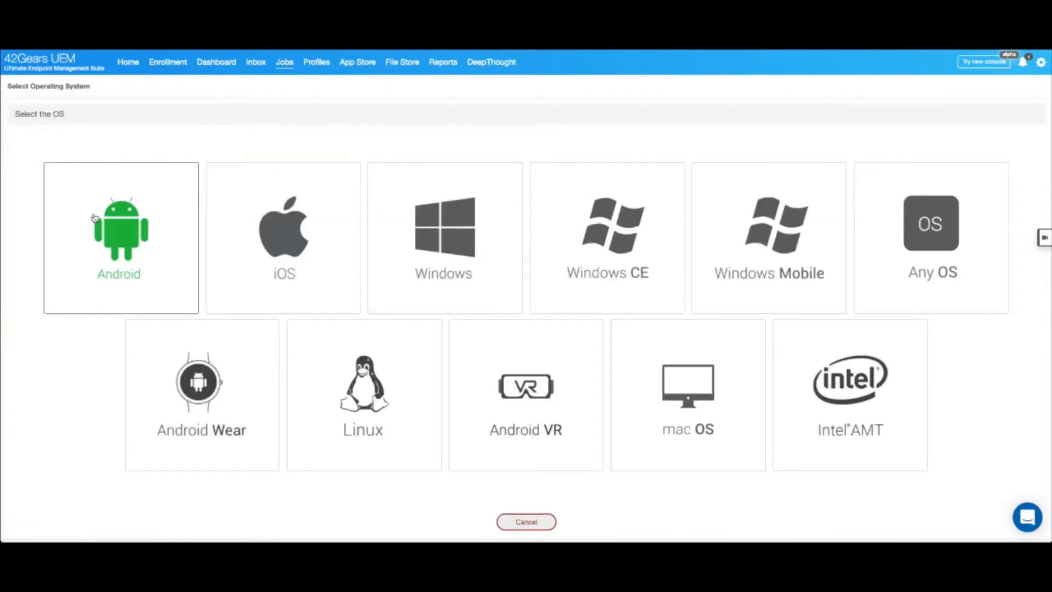
pyautogui.click(121, 234)
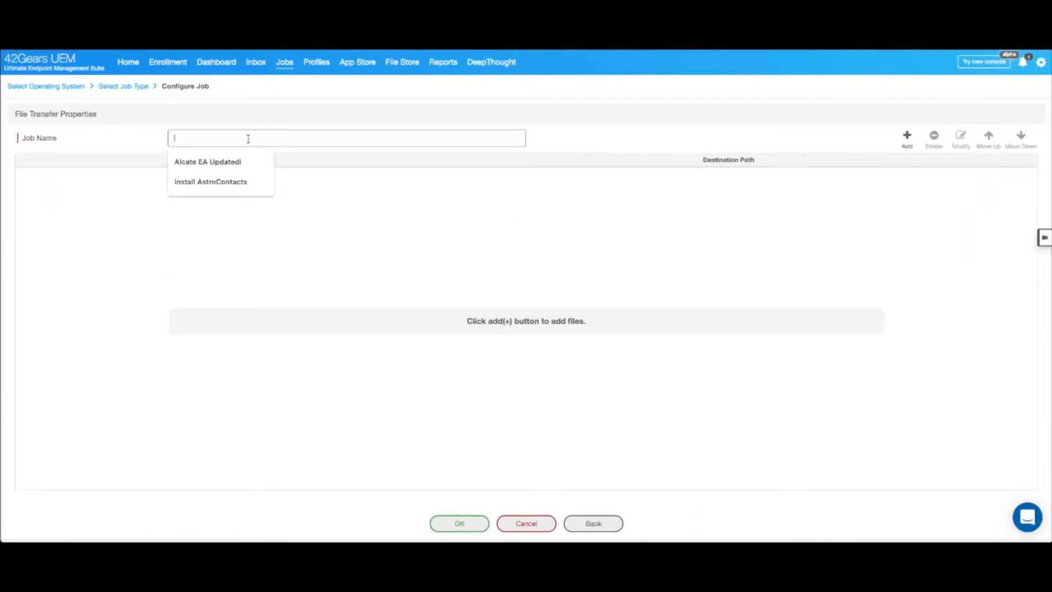
# Name the job 'DXU Configuration File' and start adding a file entry
pyautogui.write('DXU Configuration File')
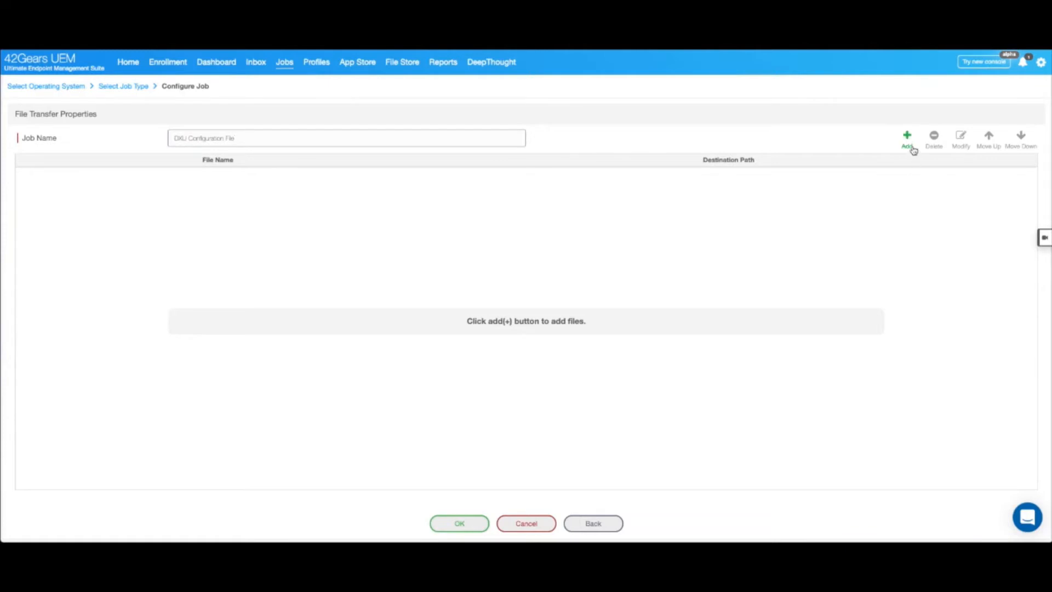
pyautogui.click(907, 136)
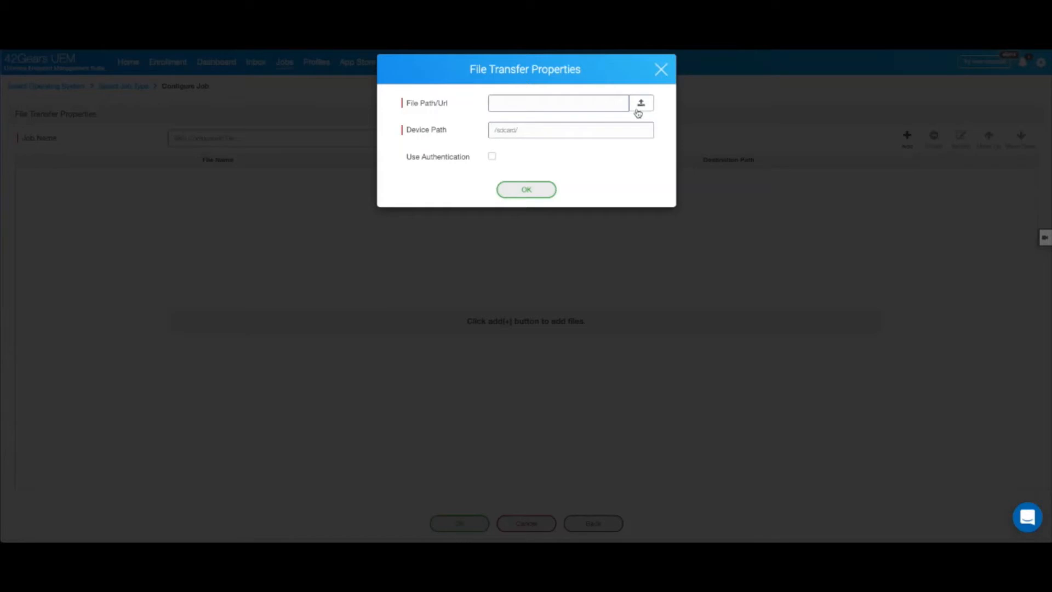
# Upload sample.dxu from the computer and add it with destination path /sdcard/
pyautogui.click(640, 103)
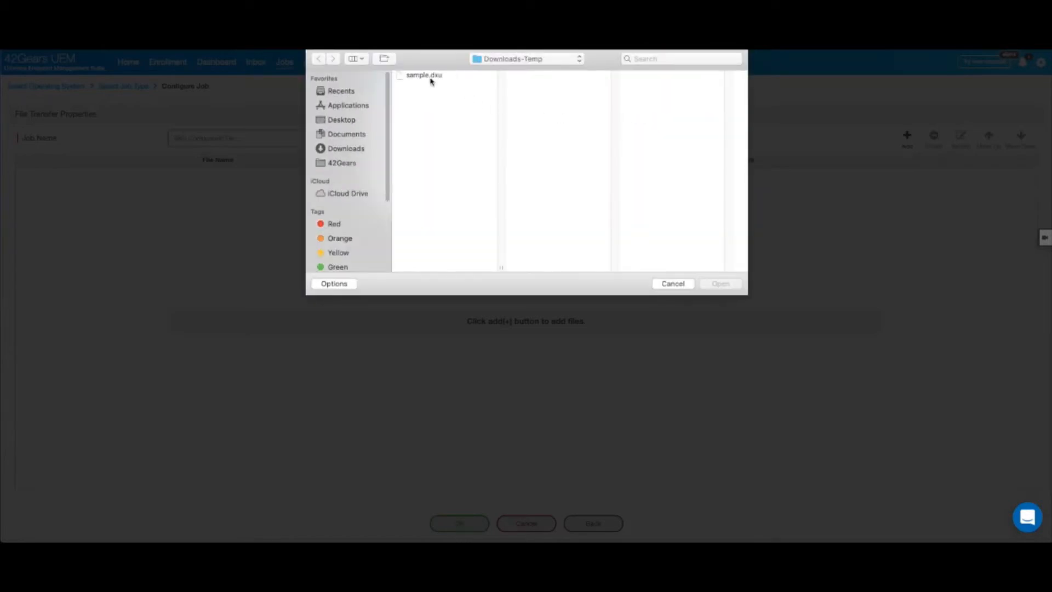
pyautogui.click(423, 75)
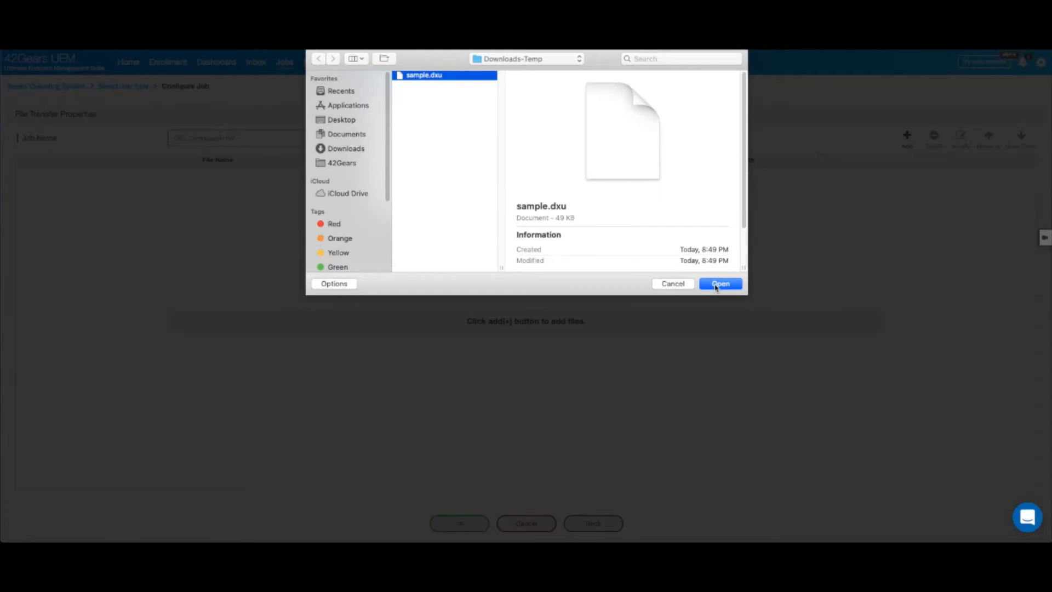
pyautogui.click(719, 283)
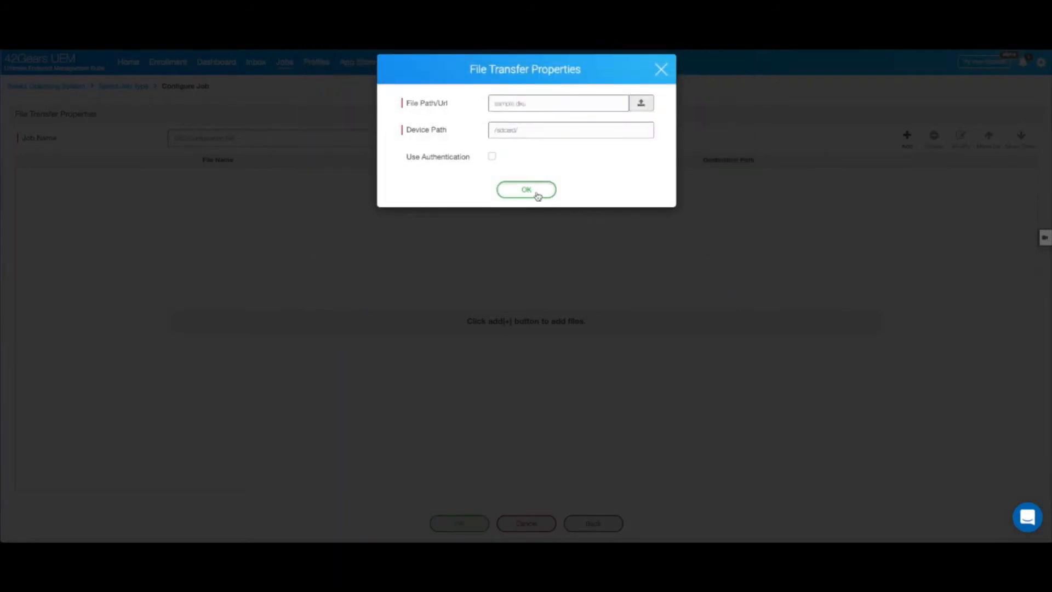
pyautogui.click(525, 189)
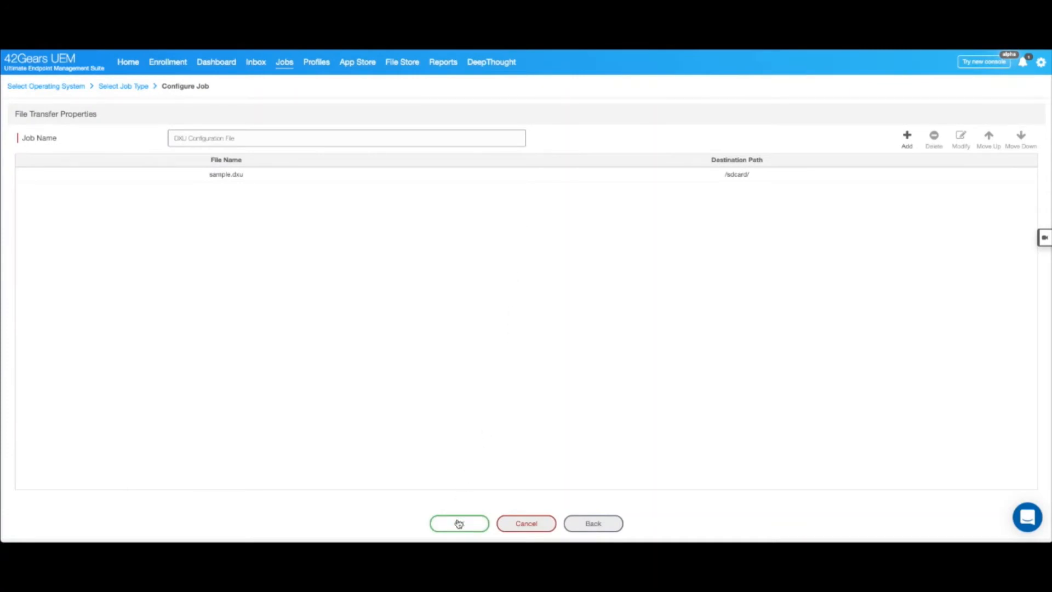
# Save the DXU Configuration File job so it appears in the Android jobs list
pyautogui.click(459, 524)
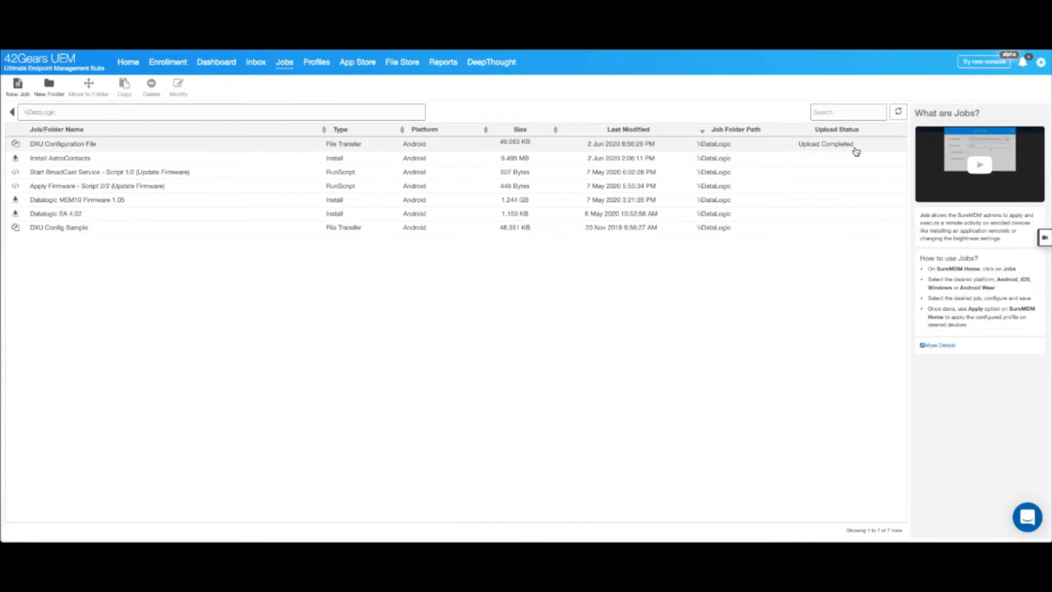
pyautogui.moveTo(829, 153)
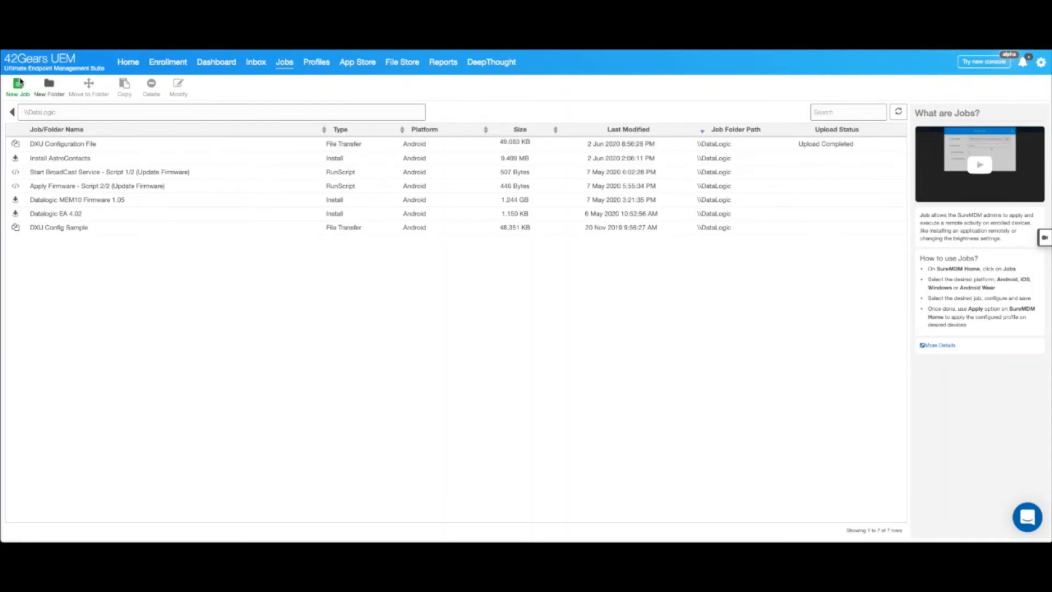
# Begin a new Android job of type Run Script with the script editor ready
pyautogui.click(18, 86)
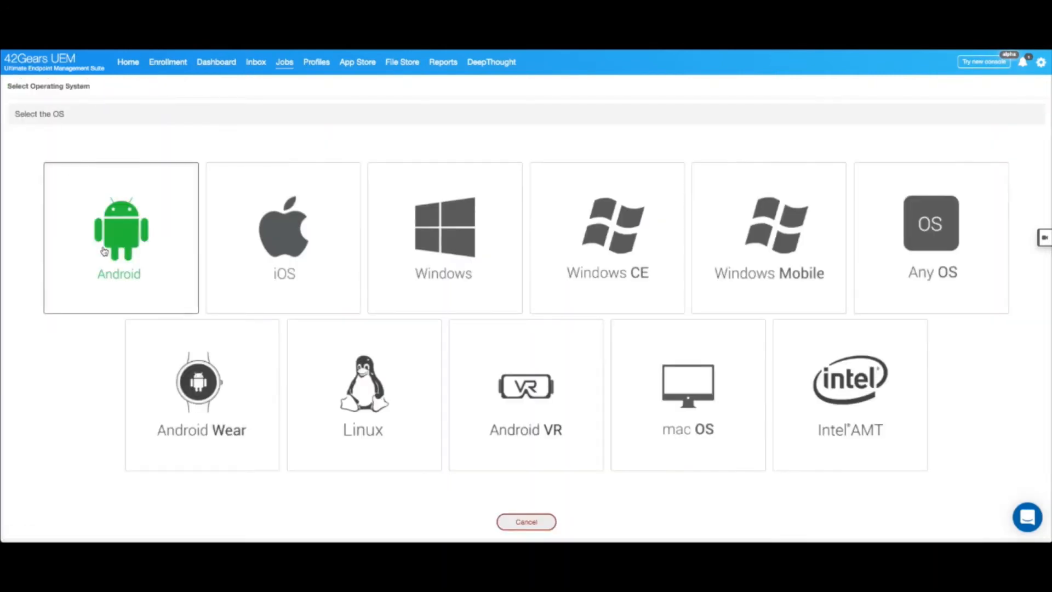
pyautogui.click(121, 236)
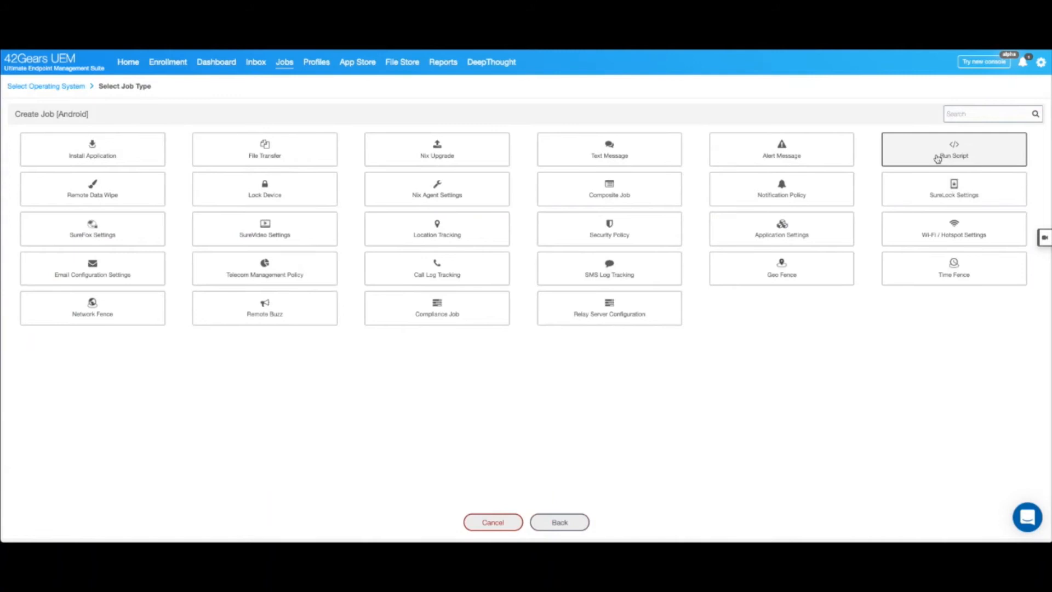
pyautogui.click(953, 149)
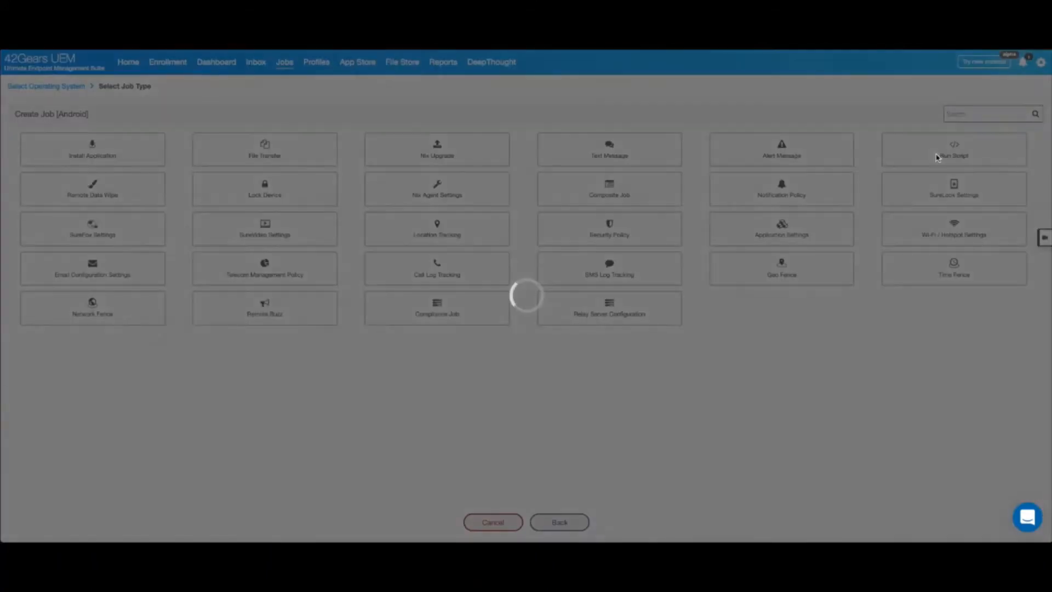
pyautogui.click(953, 149)
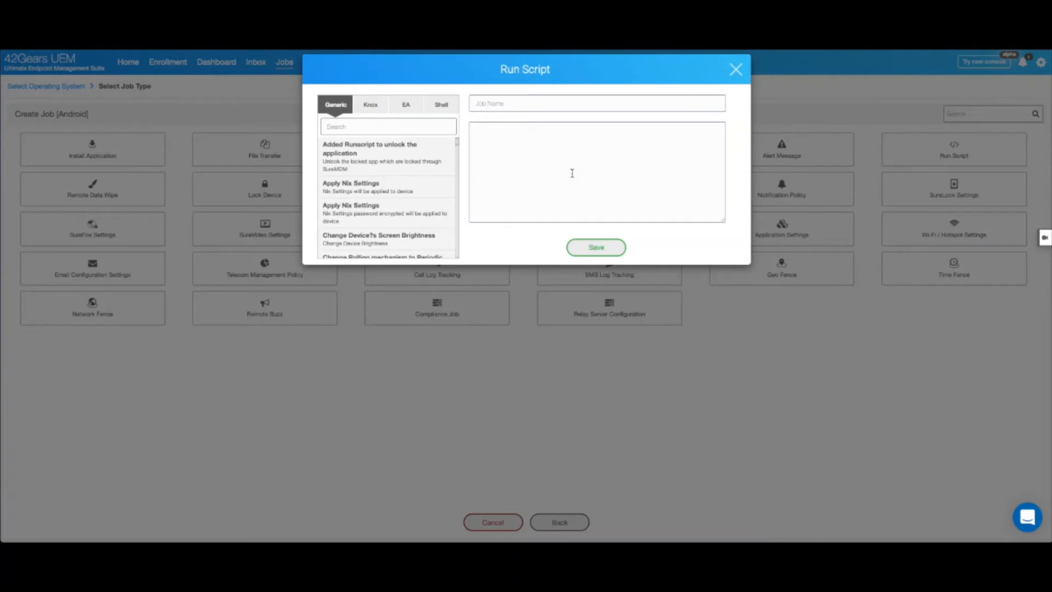
# Save a job 'Apply DXU Configurations' running 'am broadcast -a com.datalogic.dxu.action.APPLY_SETTINGS -e path sdcard/sample.dxu'
pyautogui.write('am broadcast -a com.datalogic.dxu.action.APPLY_SETTINGS -e path sdcard/sample.dxu')
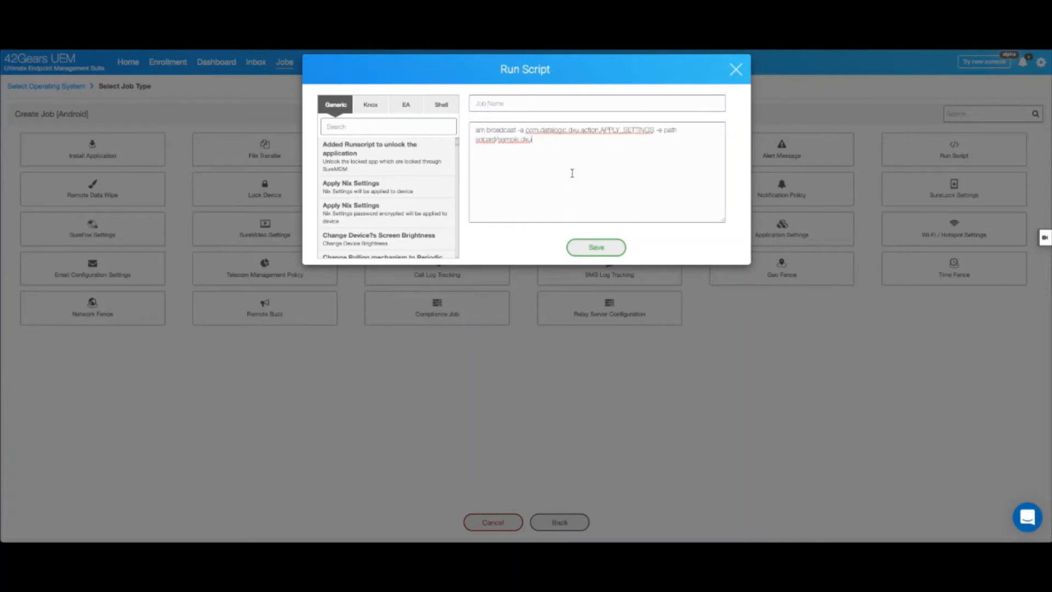
pyautogui.click(596, 103)
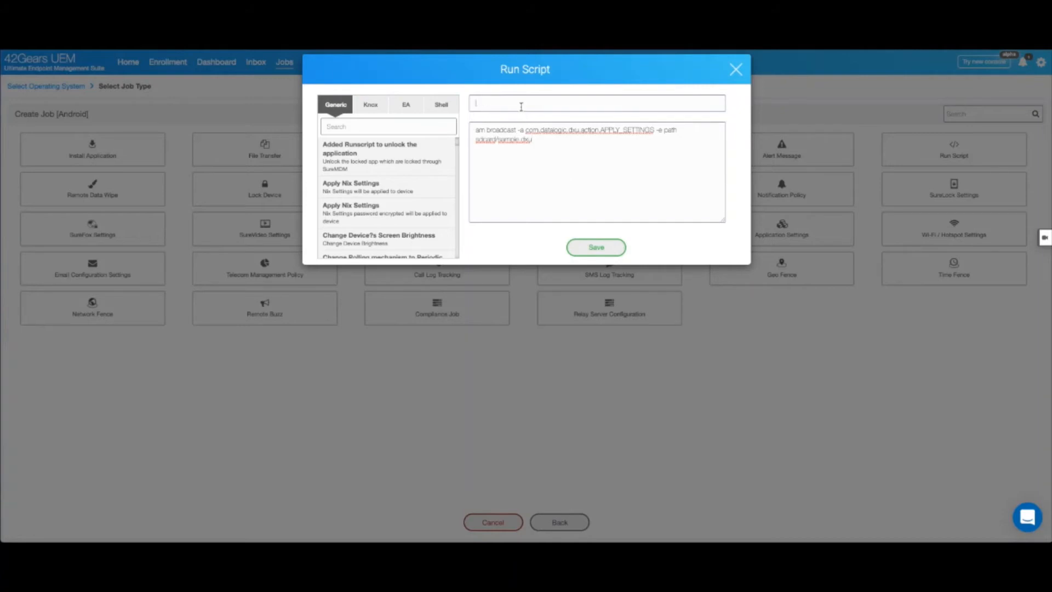
pyautogui.write('Ad')
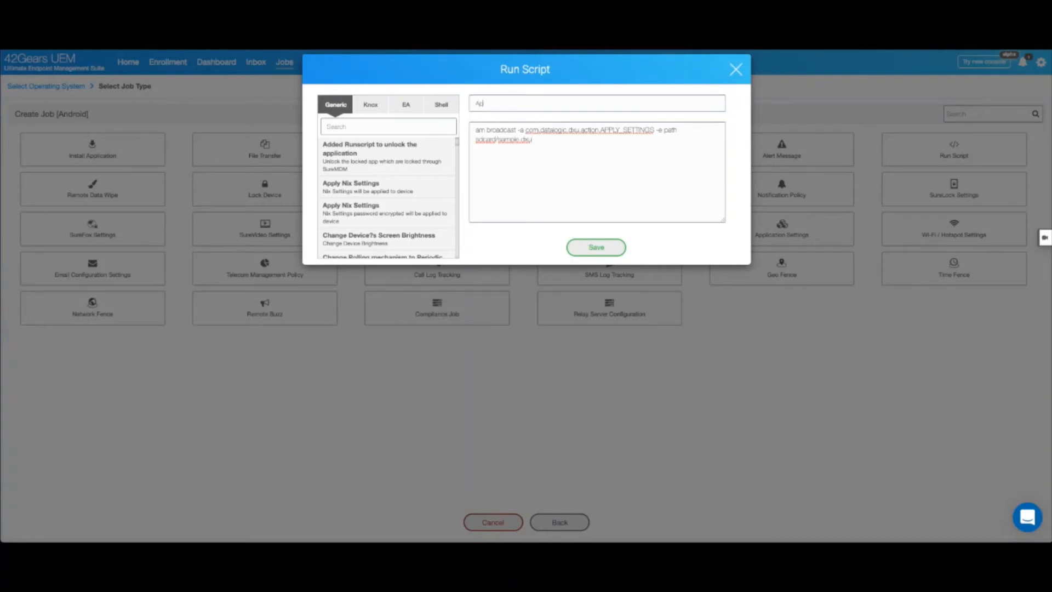
pyautogui.write('pply DXU Configurations')
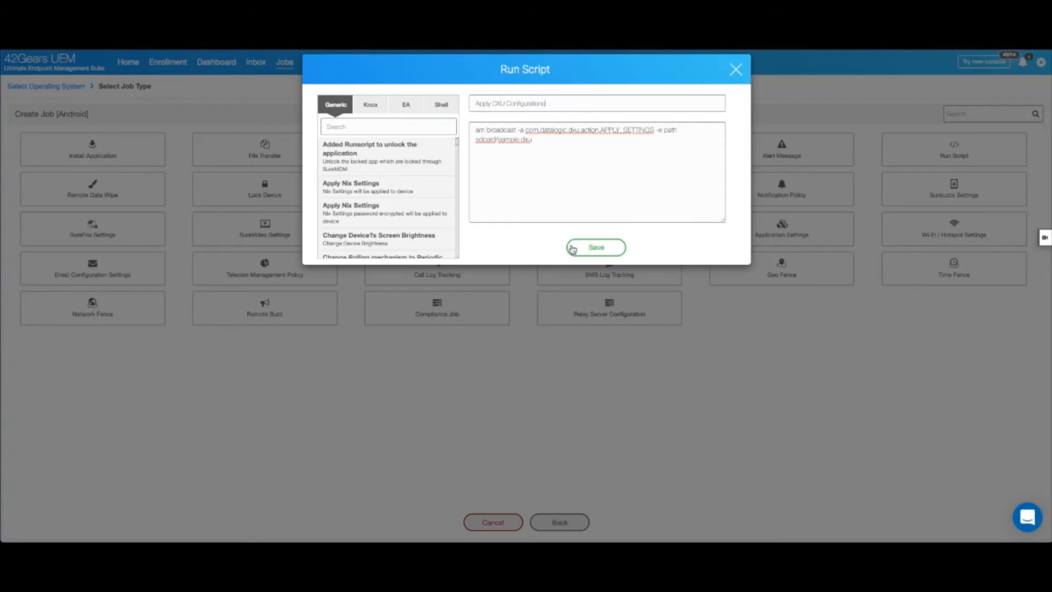
pyautogui.click(595, 246)
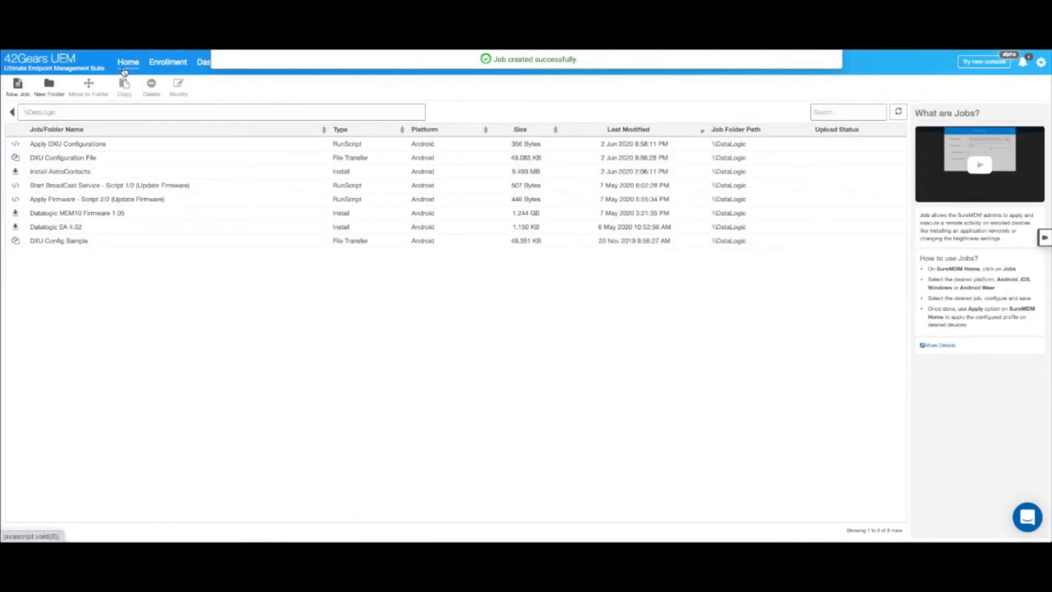
# Return to the device list and bring up the jobs applicable to the MEMOR 10
pyautogui.click(127, 62)
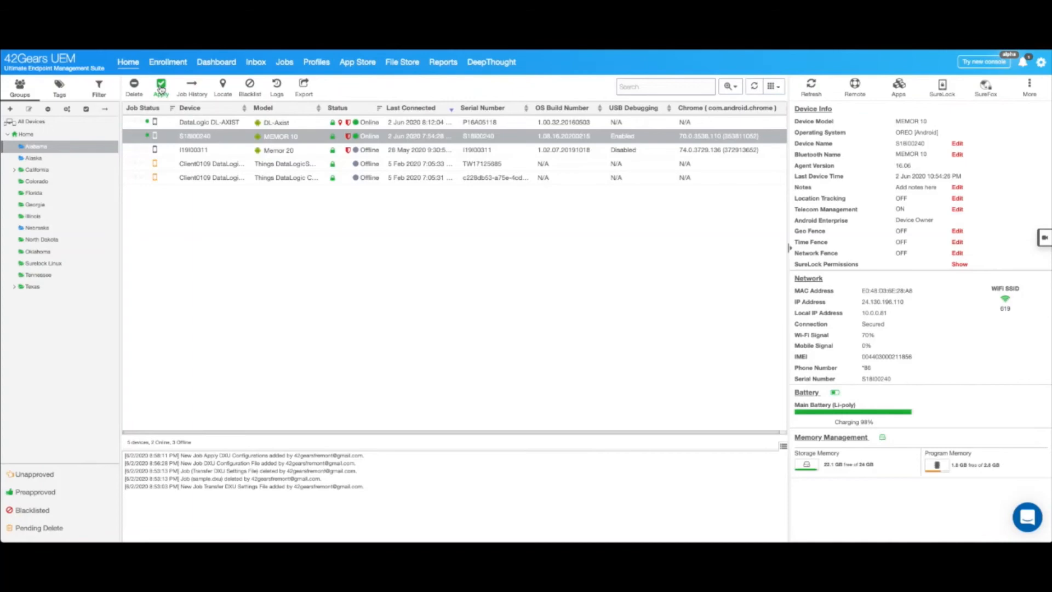
pyautogui.click(161, 86)
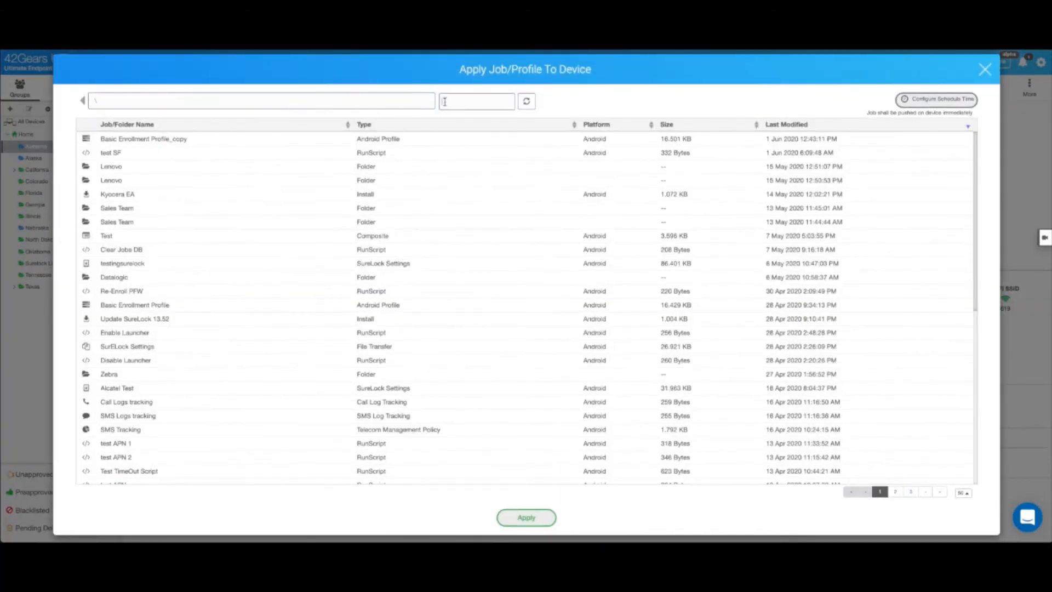
# Find the DXU Configuration File job under DataLogic via 'data' and apply it to the MEMOR 10
pyautogui.write('data')
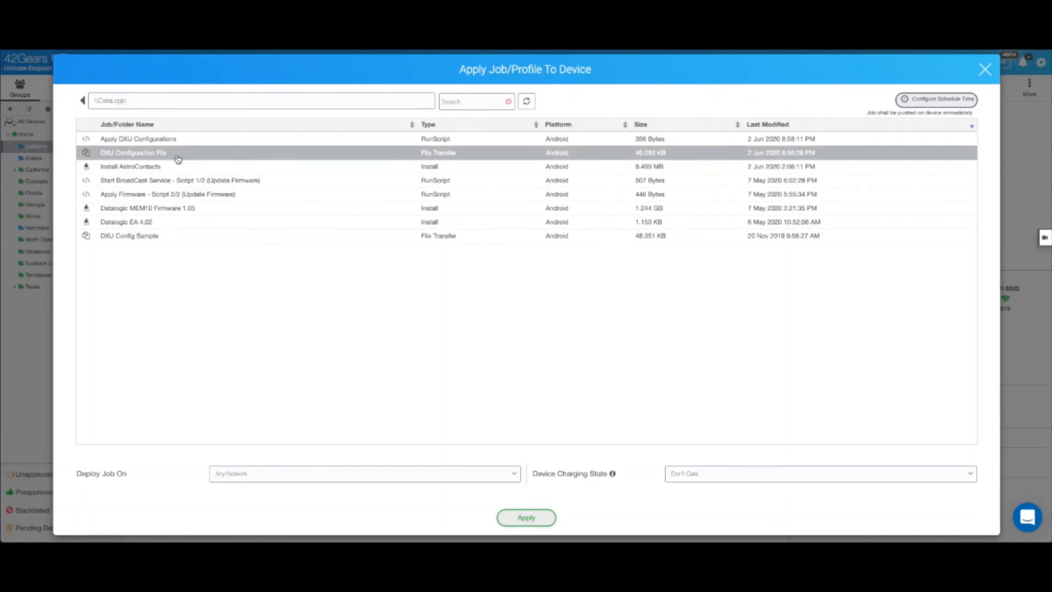
pyautogui.moveTo(437, 164)
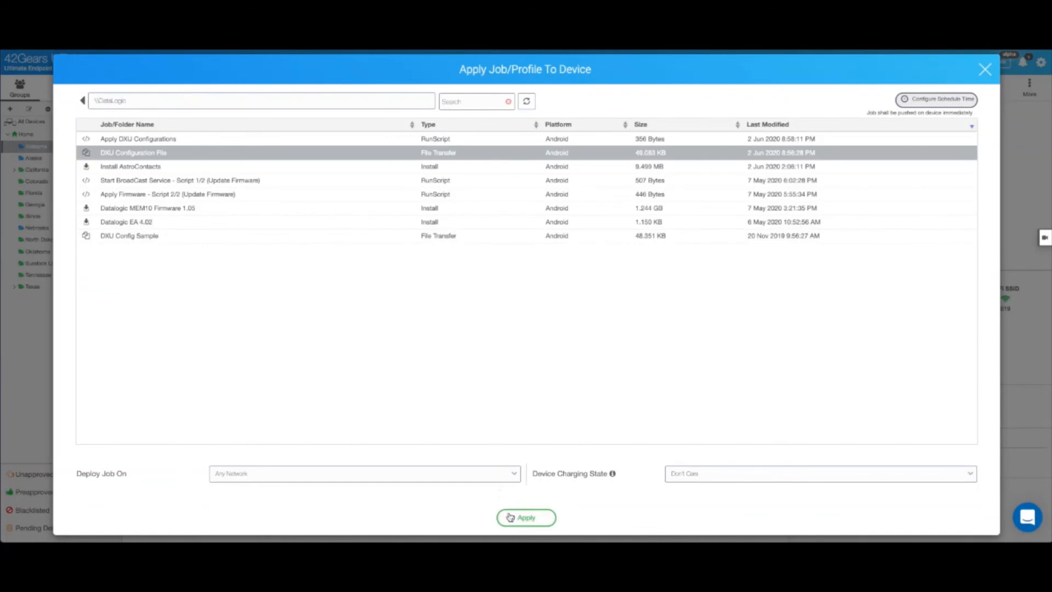
pyautogui.click(525, 517)
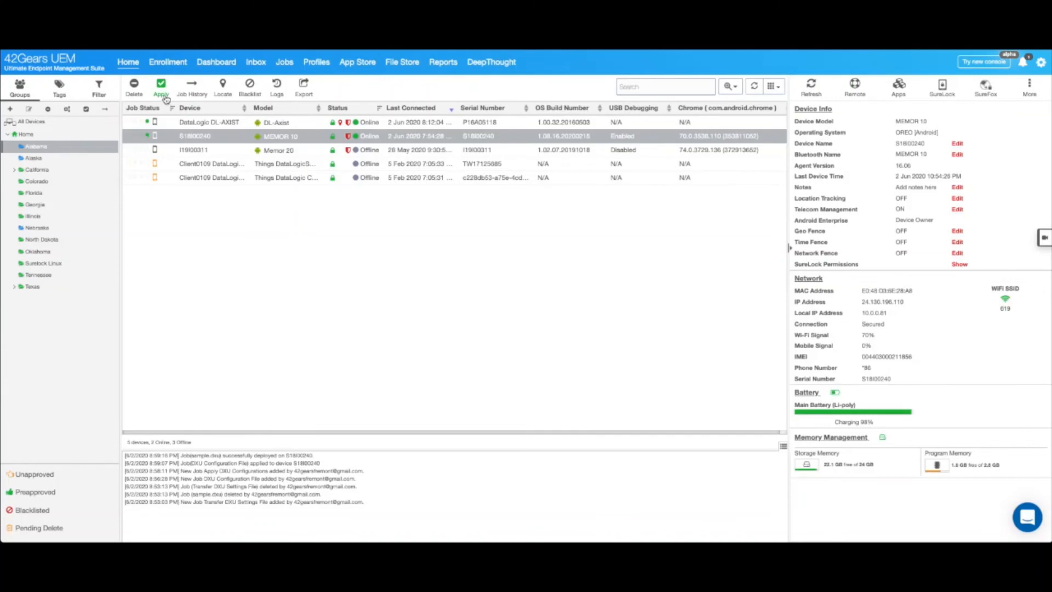
# Apply the 'Apply DXU Configurations' job to the MEMOR 10 device
pyautogui.click(161, 84)
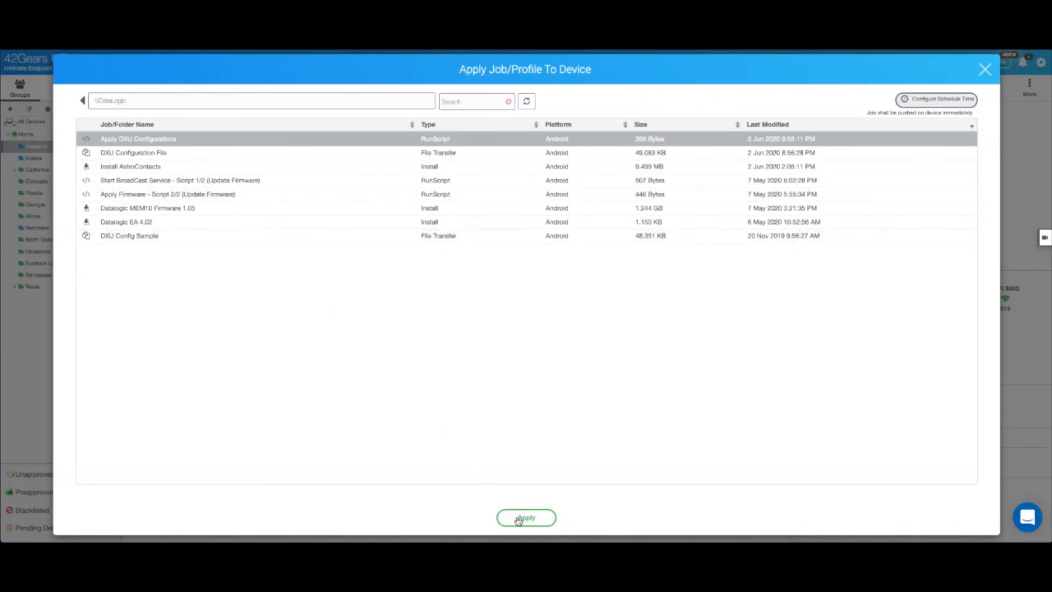
pyautogui.click(525, 517)
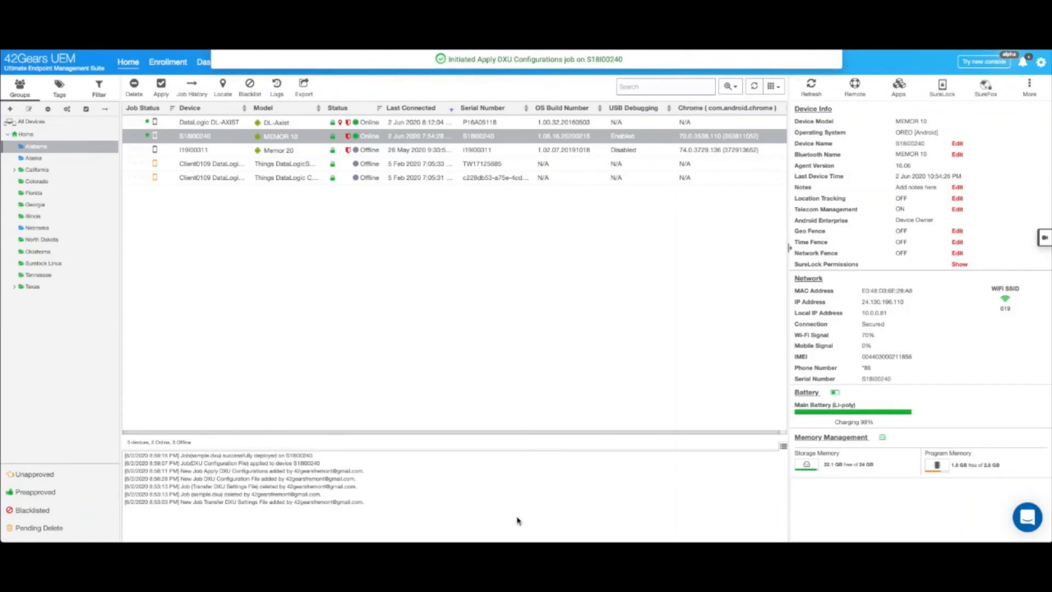